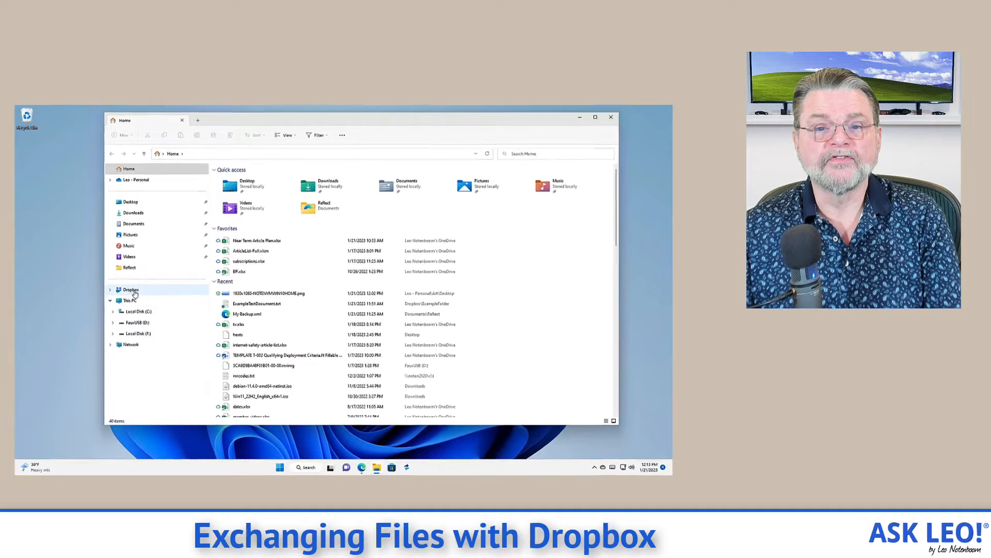
Show the Dropbox folder contents listing ExampleFolder and ExampleDocument.docx
left_click(130, 289)
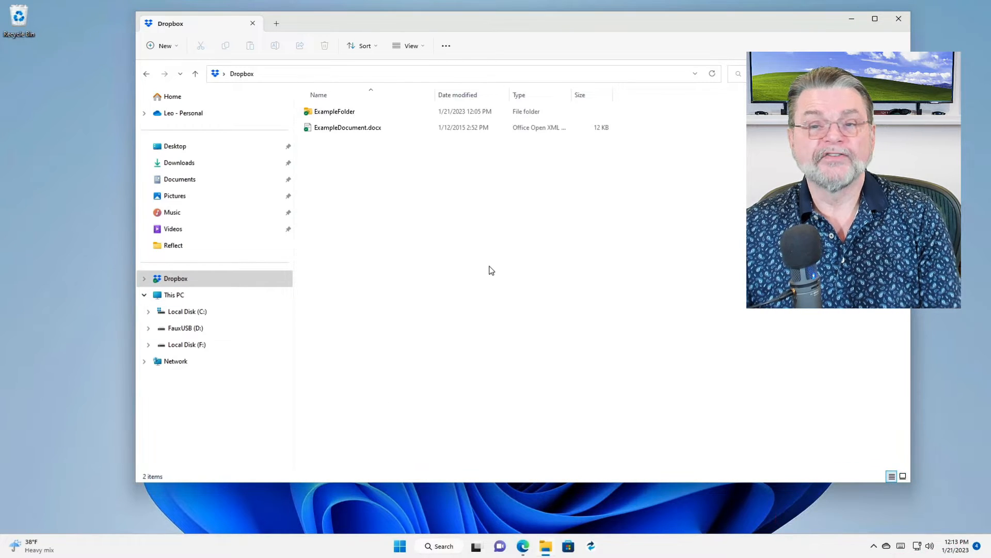
mouse_move(465, 282)
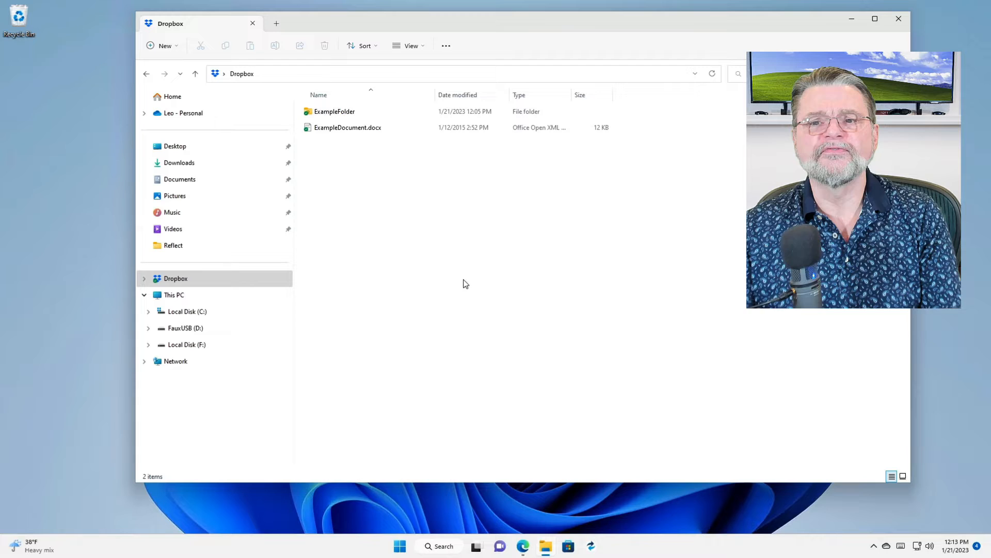
mouse_move(330, 147)
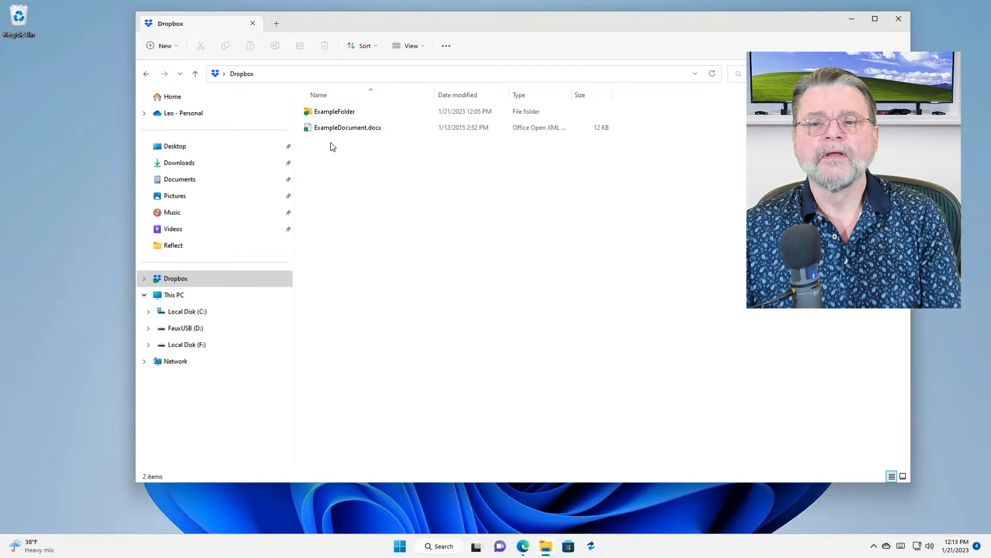
Copy the Dropbox link for ExampleDocument.docx from its Explorer context menu
right_click(347, 127)
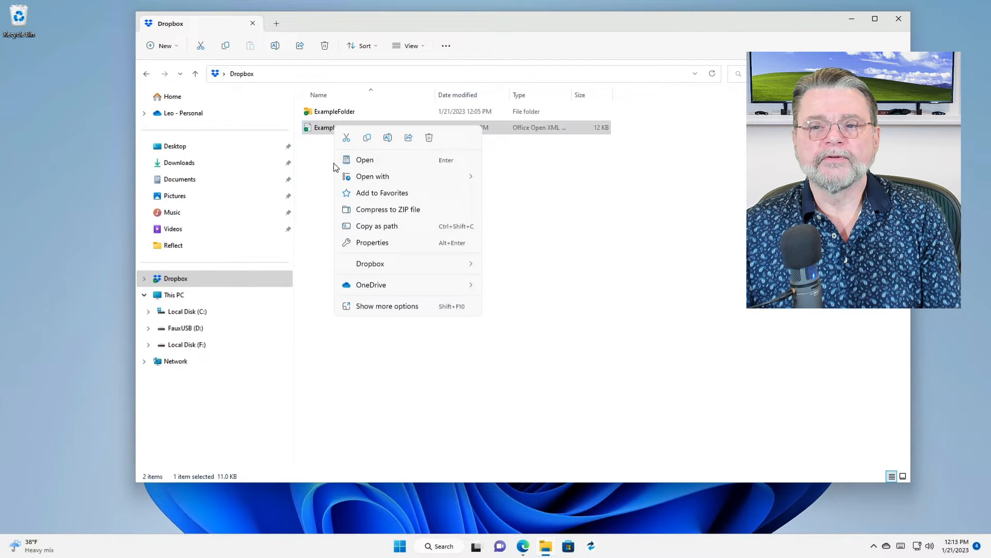
left_click(370, 263)
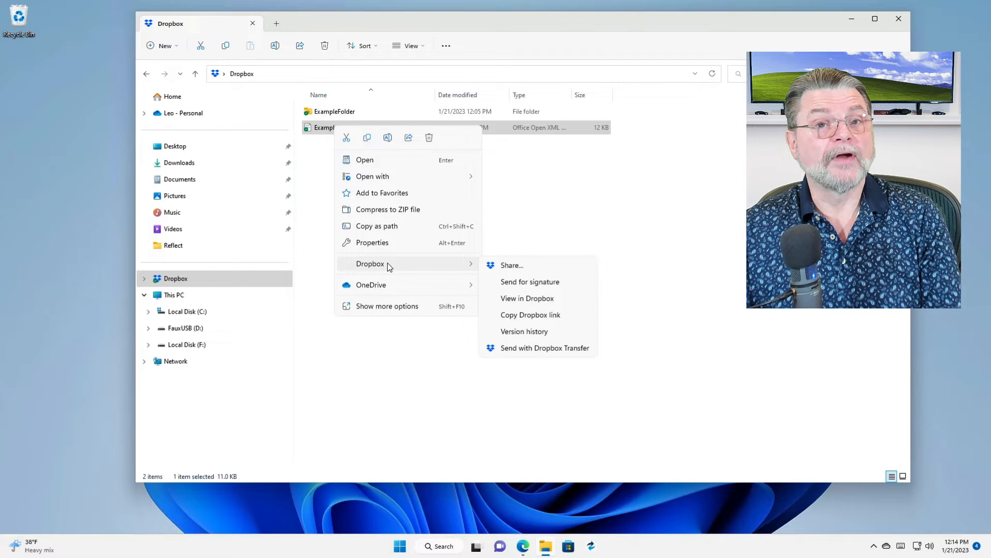
mouse_move(530, 314)
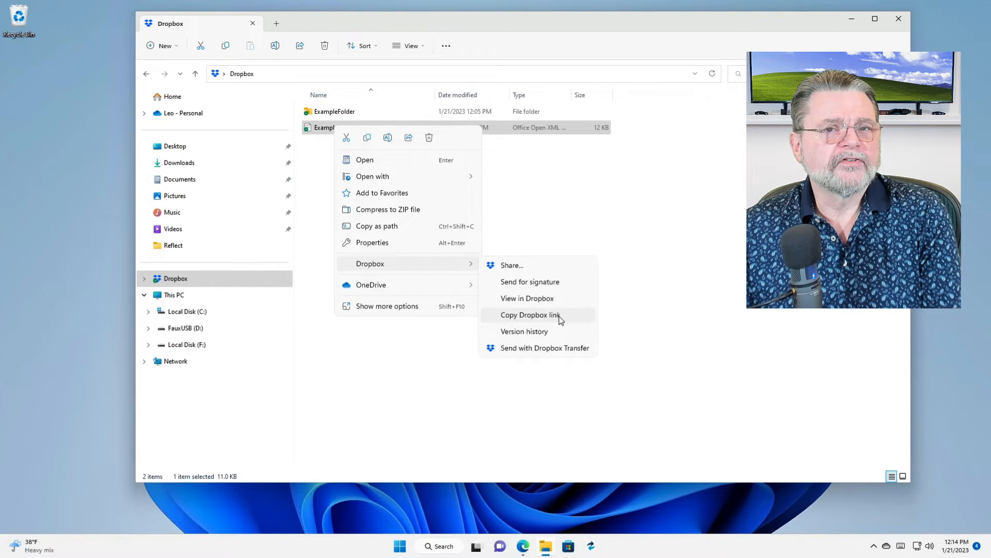
left_click(530, 314)
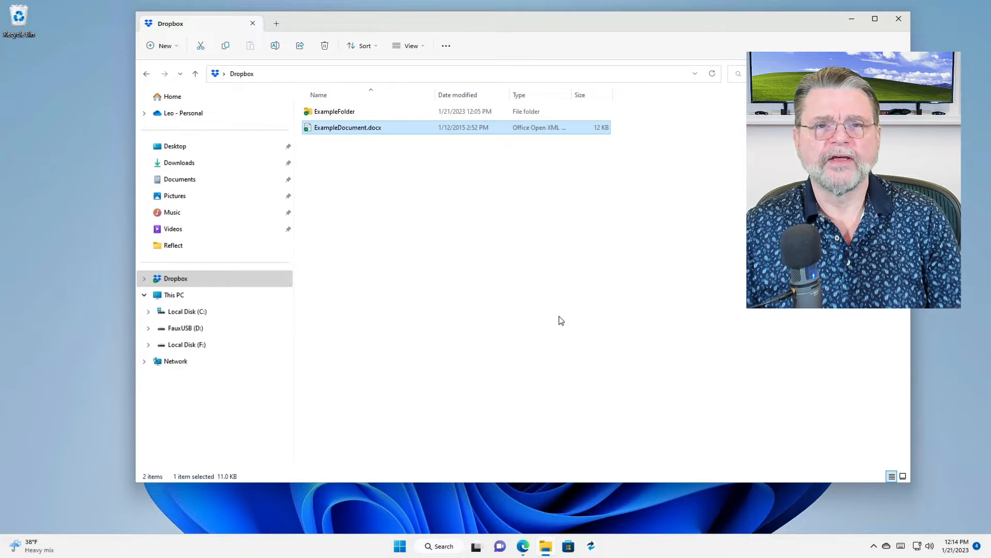
mouse_move(489, 323)
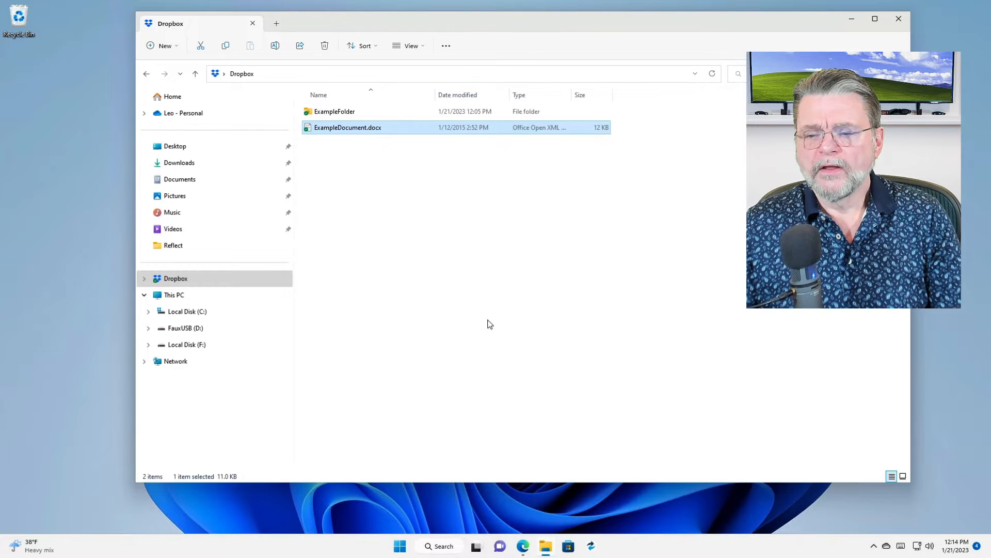
mouse_move(476, 368)
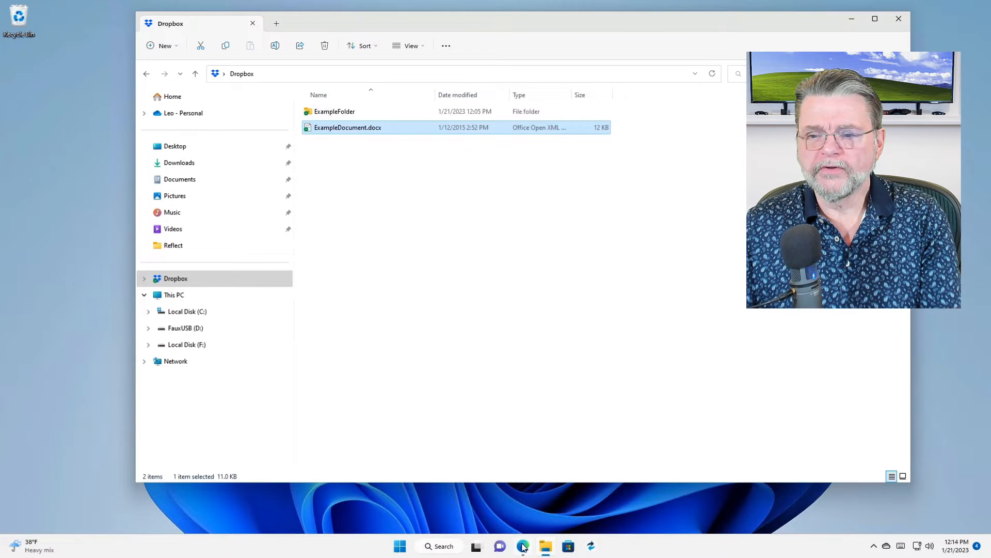
Visit the copied ExampleDocument.docx Dropbox link in a new InPrivate Edge window
right_click(523, 545)
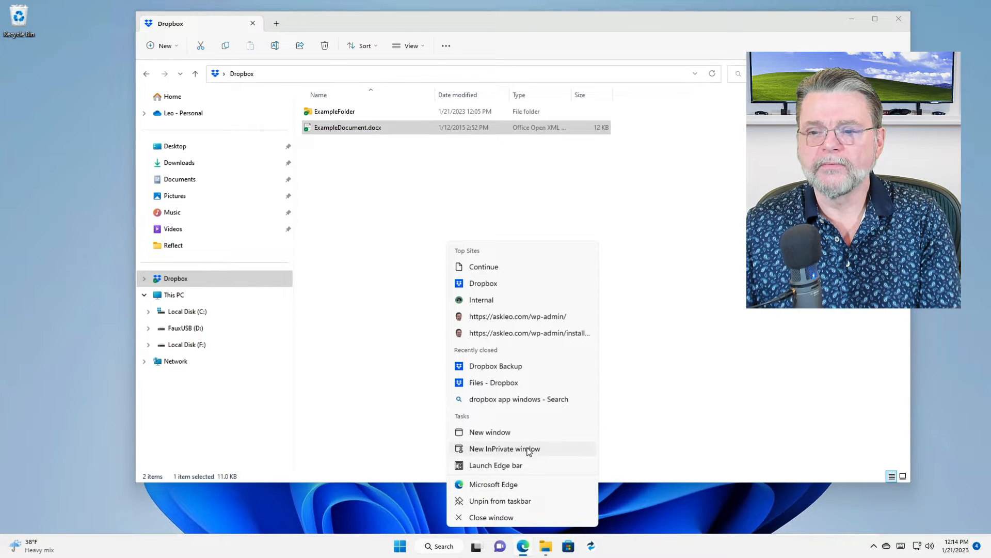
left_click(504, 448)
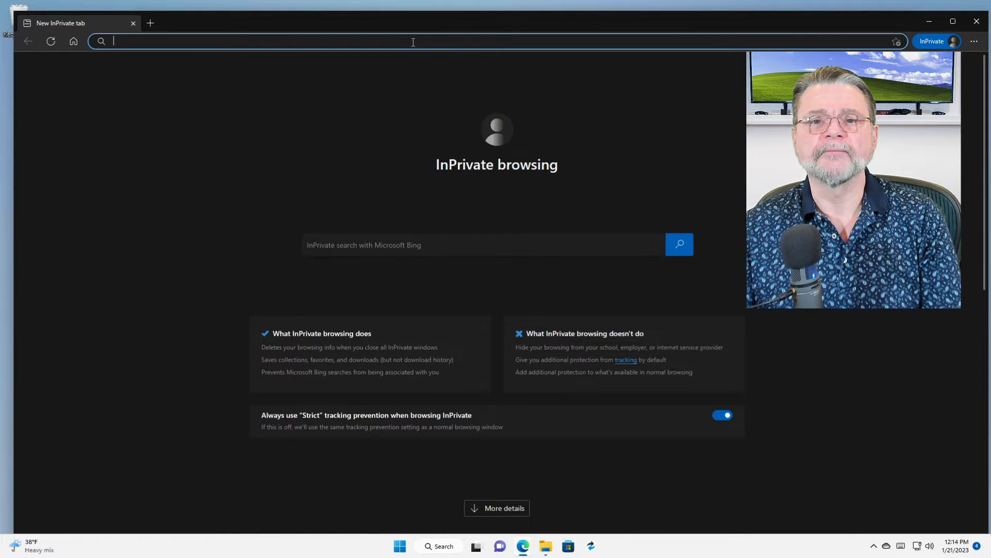
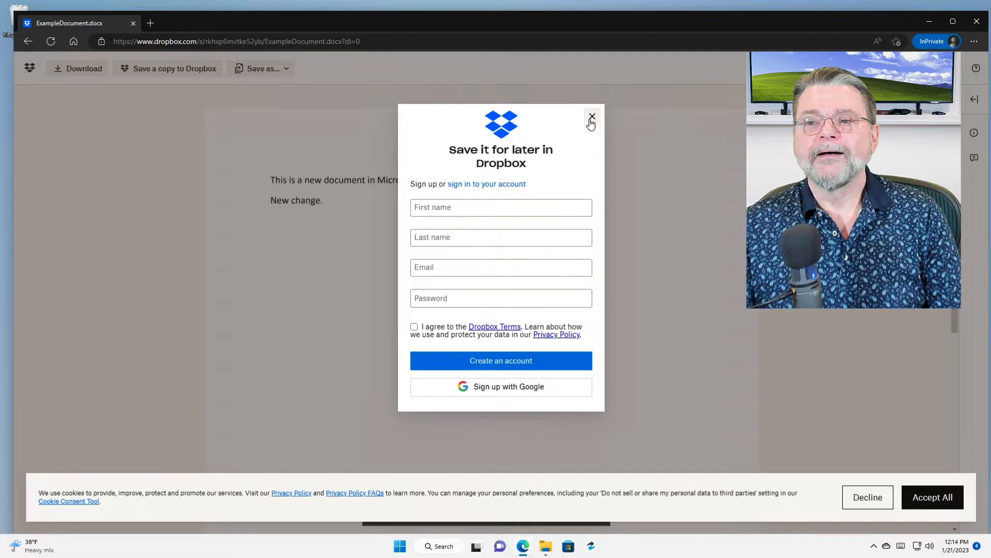
Dismiss the sign-up prompt and select the opening words of the shared document
left_click(591, 118)
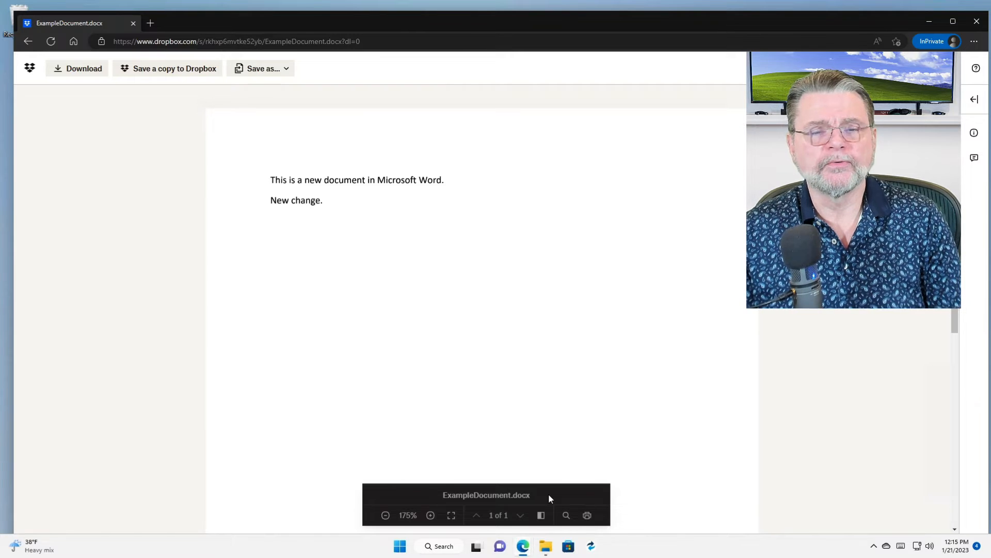
mouse_move(524, 354)
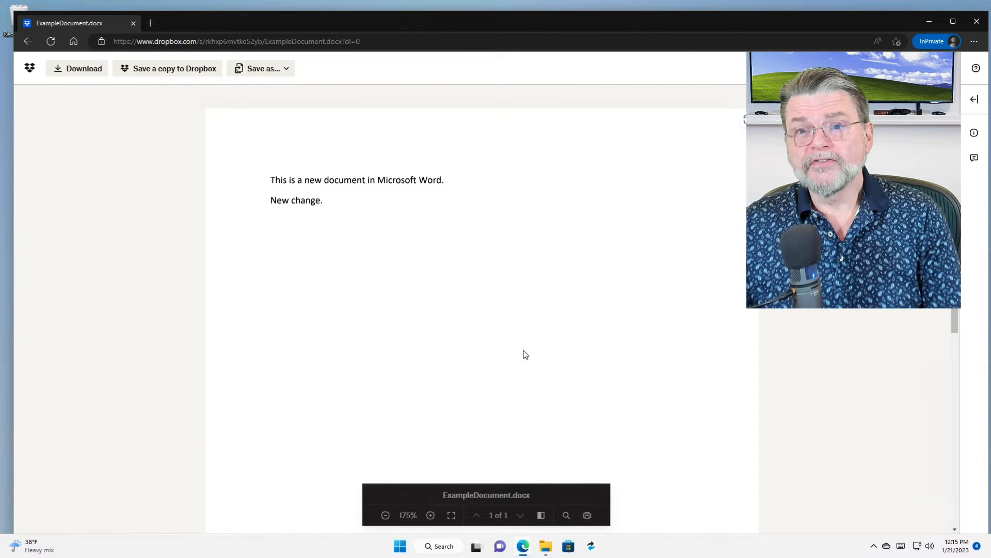
left_click_drag(271, 180, 374, 180)
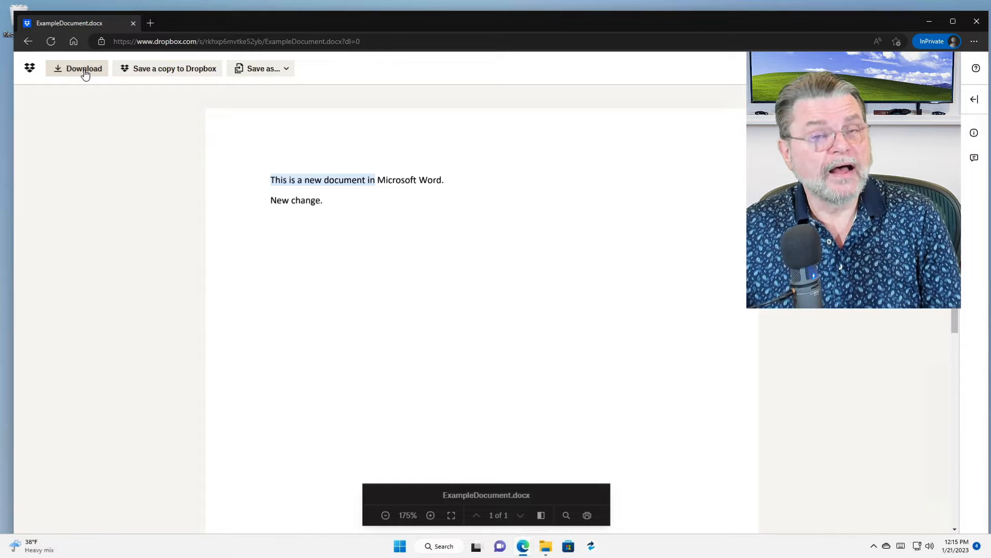
mouse_move(111, 92)
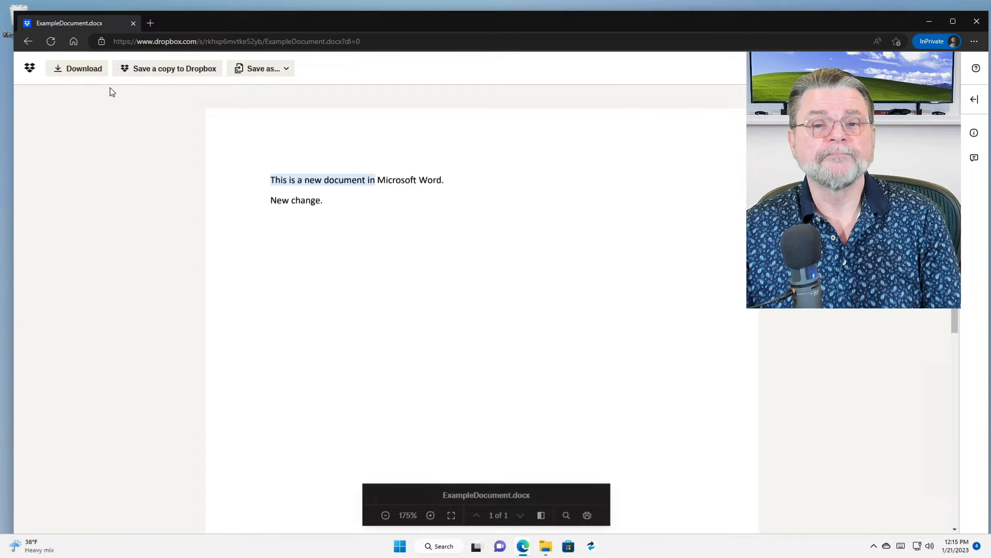
mouse_move(168, 68)
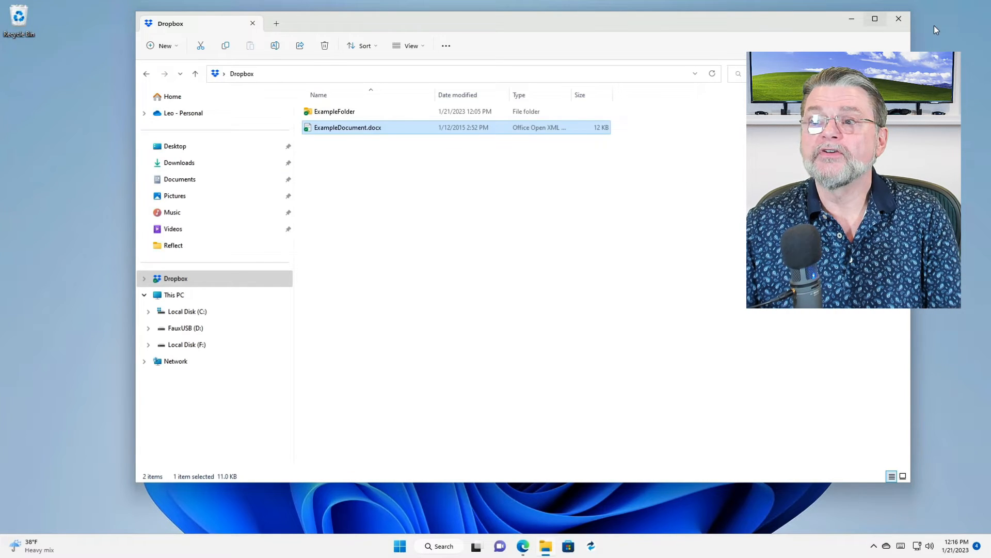
Close File Explorer and return to the Edge window showing dropbox.com/home
left_click(898, 18)
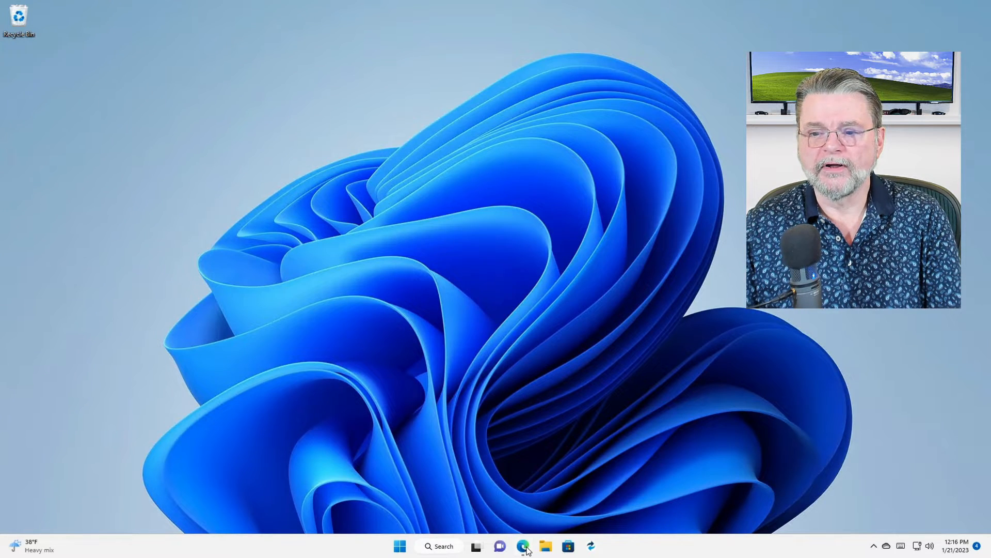
left_click(523, 545)
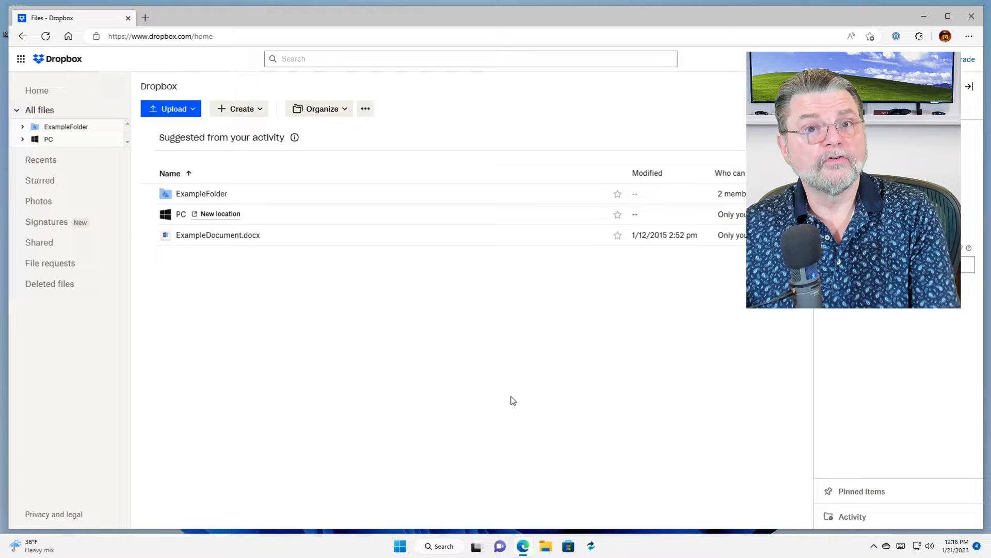
mouse_move(369, 405)
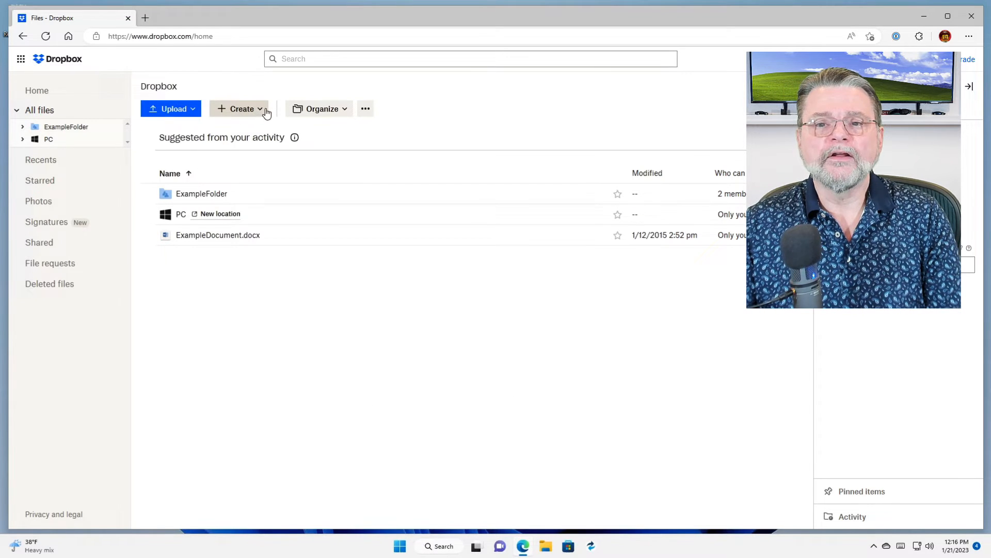
Create a new Only-you folder named UploadsFromLeo in Dropbox home
left_click(242, 108)
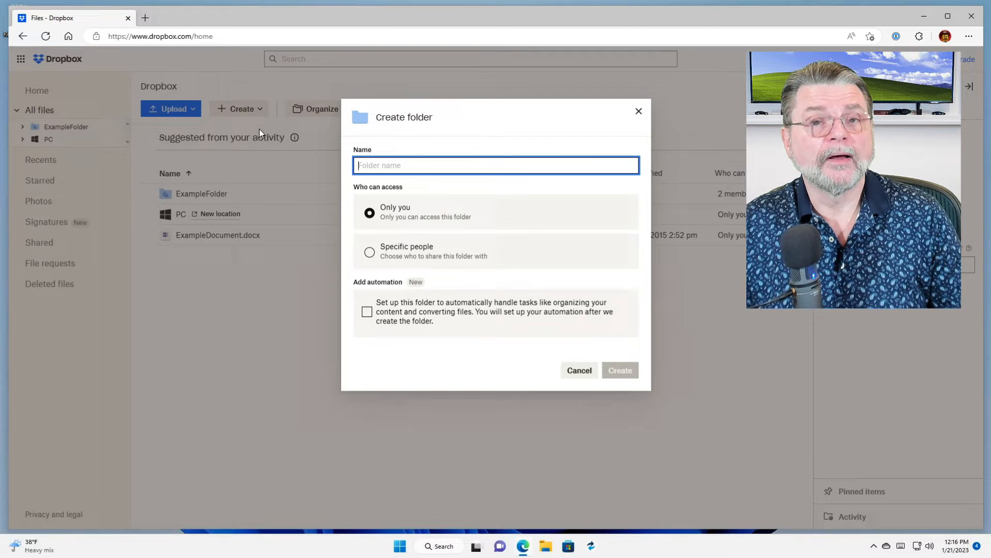
type("U")
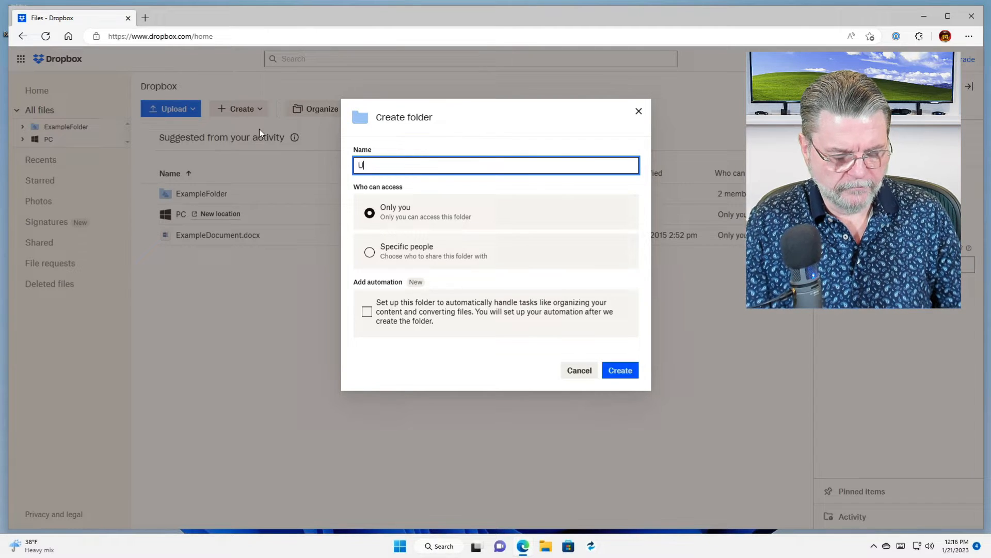
type("ploadsFromL")
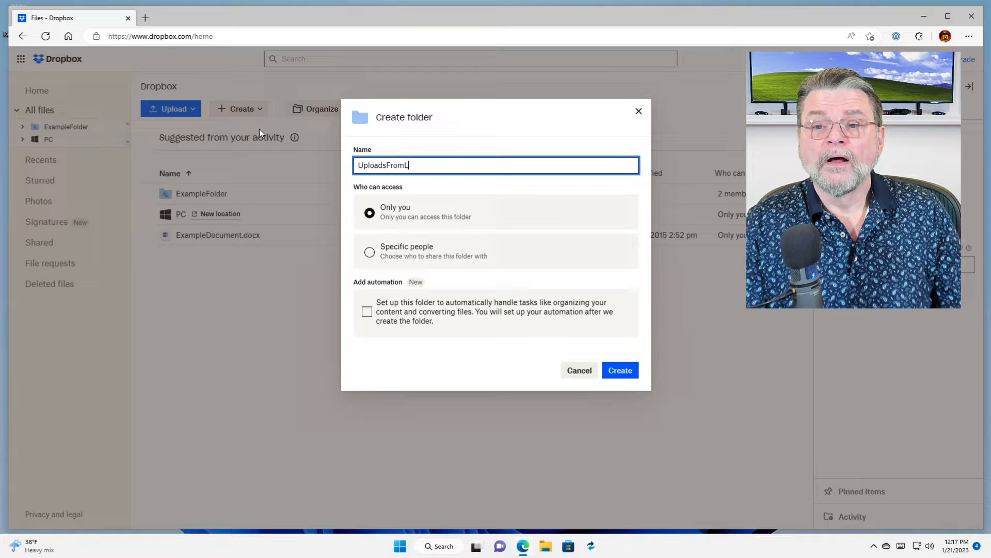
type("eo")
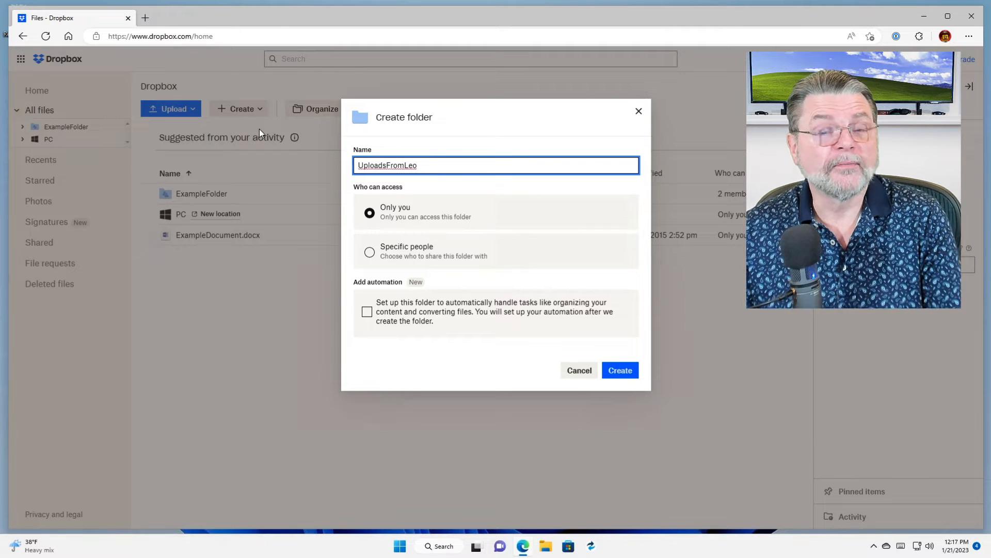
mouse_move(461, 239)
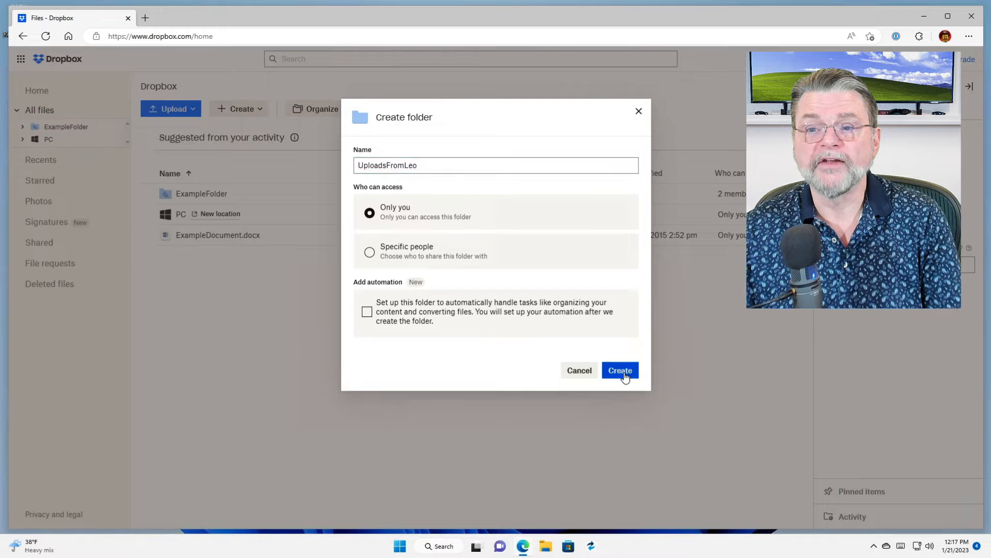
left_click(619, 370)
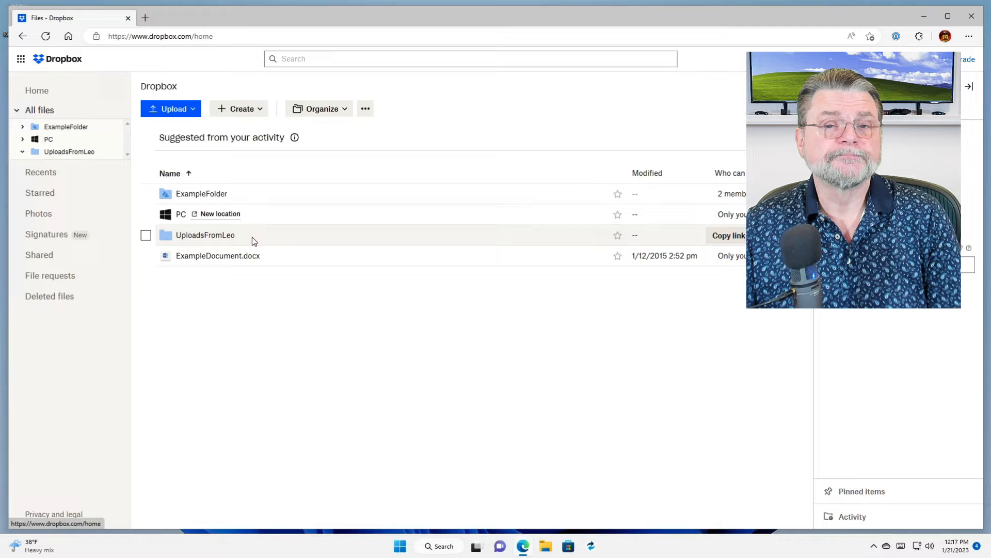
Start a file request for UploadsFromLeo from its Activity > Request files menu
right_click(205, 235)
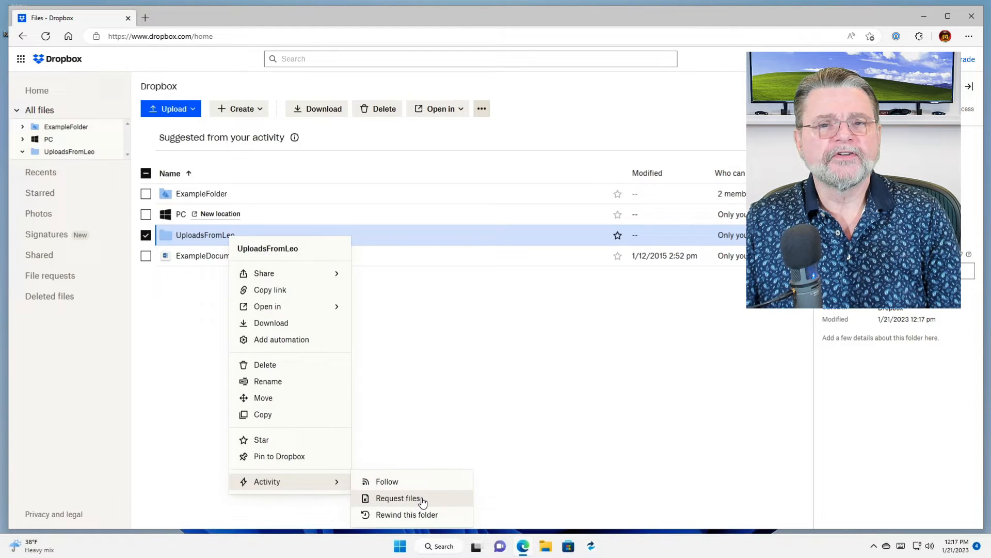
left_click(399, 498)
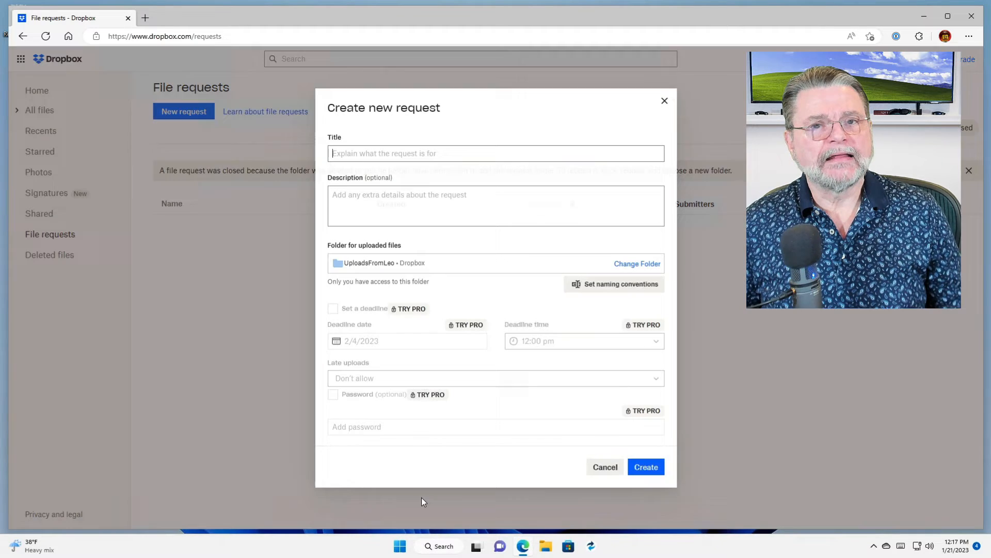
Title the request 'Uploads go here please' for UploadsFromLeo and create it
left_click(496, 152)
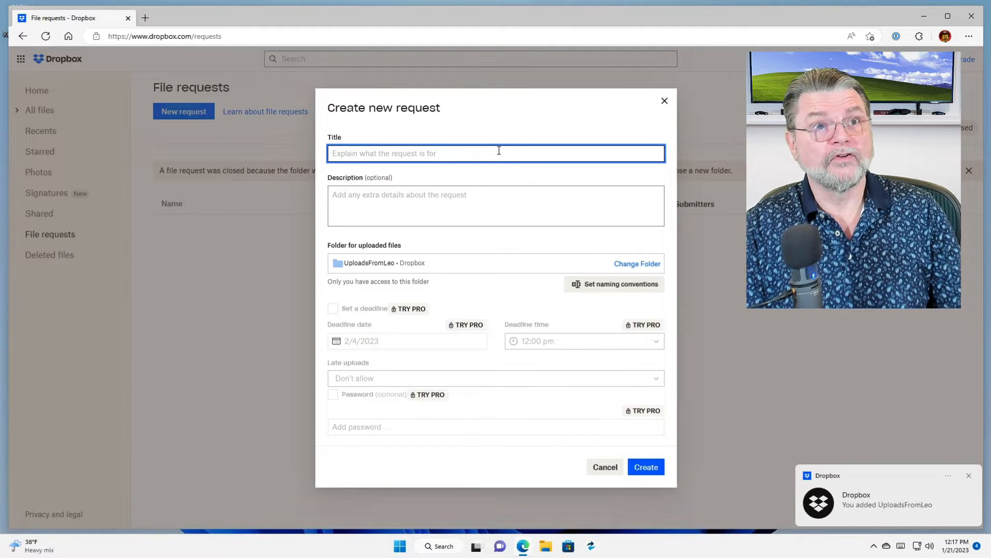
type("U")
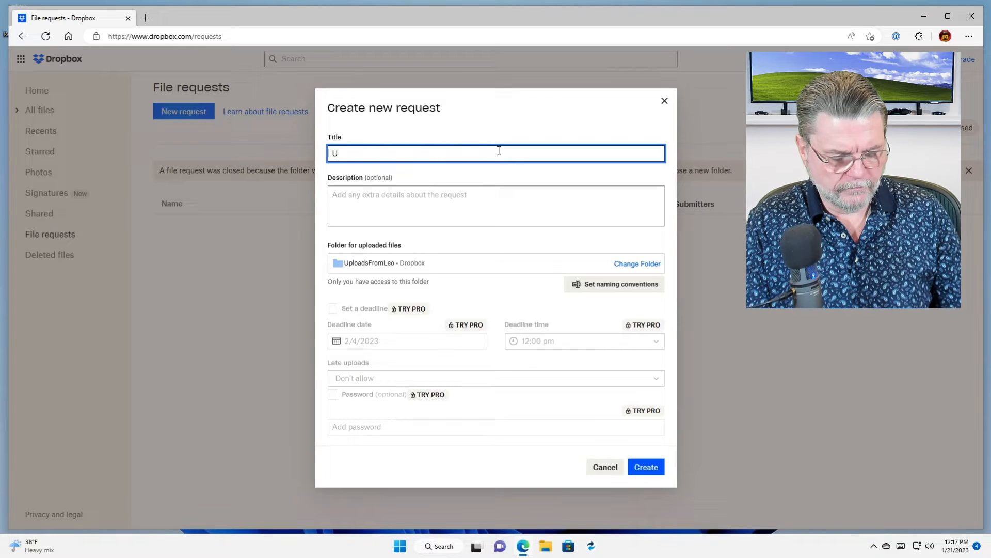
type("ploads go here please")
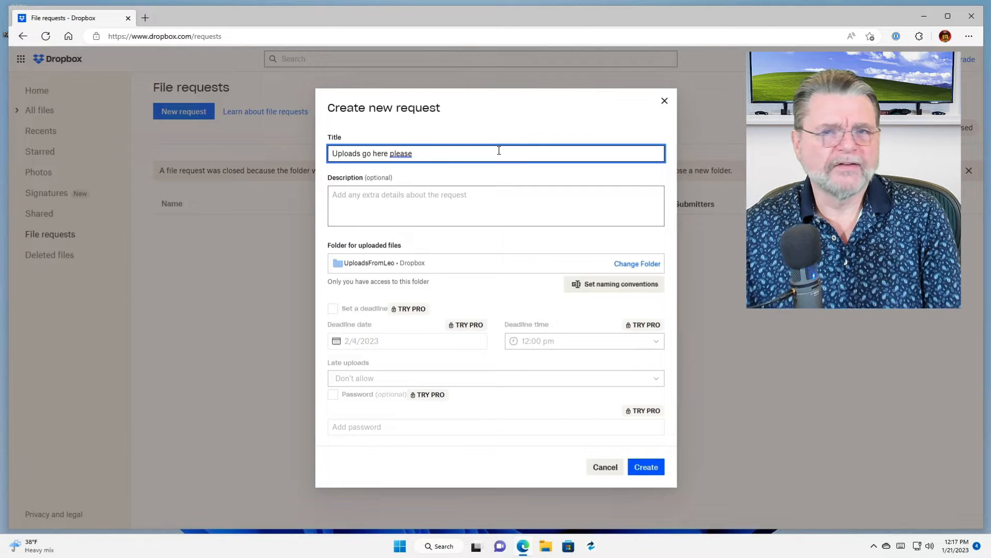
left_click(496, 206)
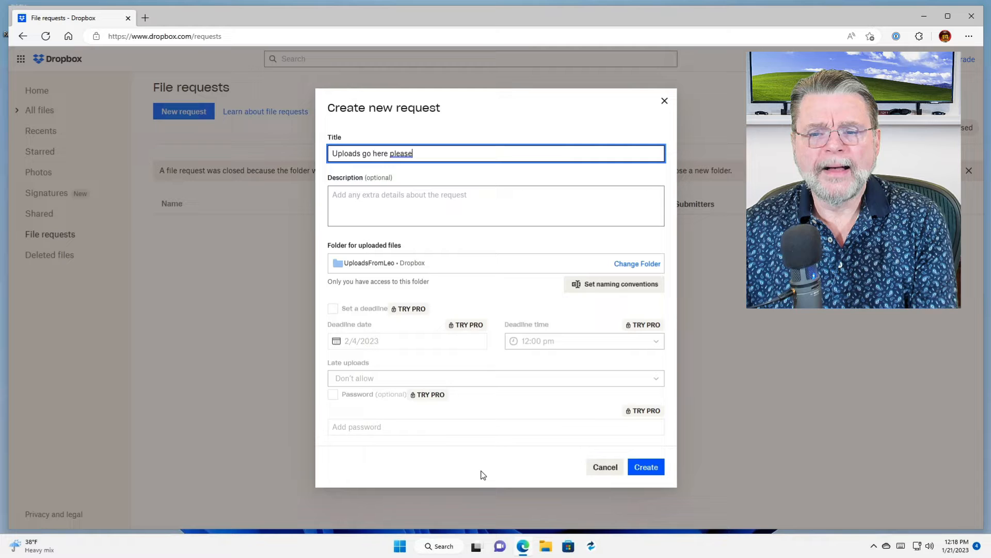
mouse_move(456, 475)
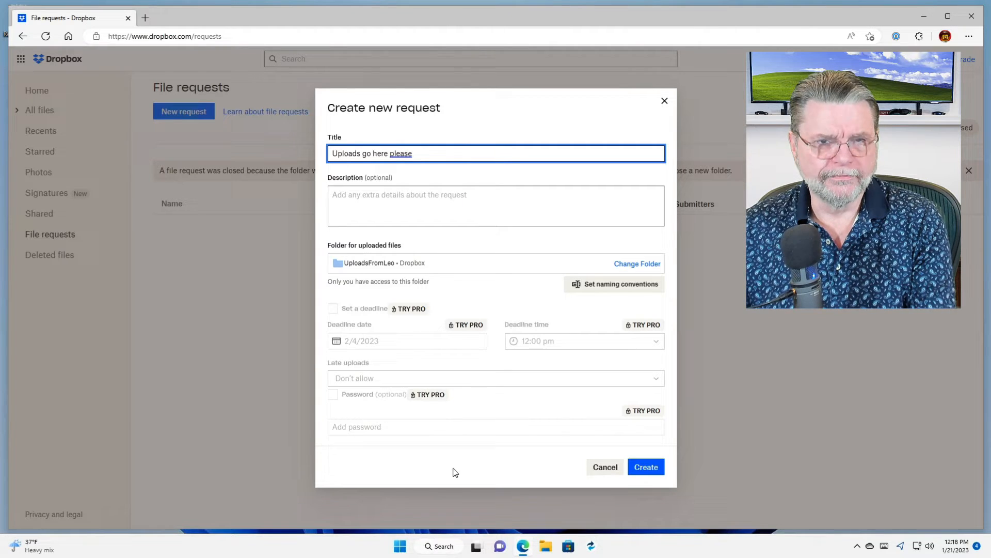
left_click(645, 466)
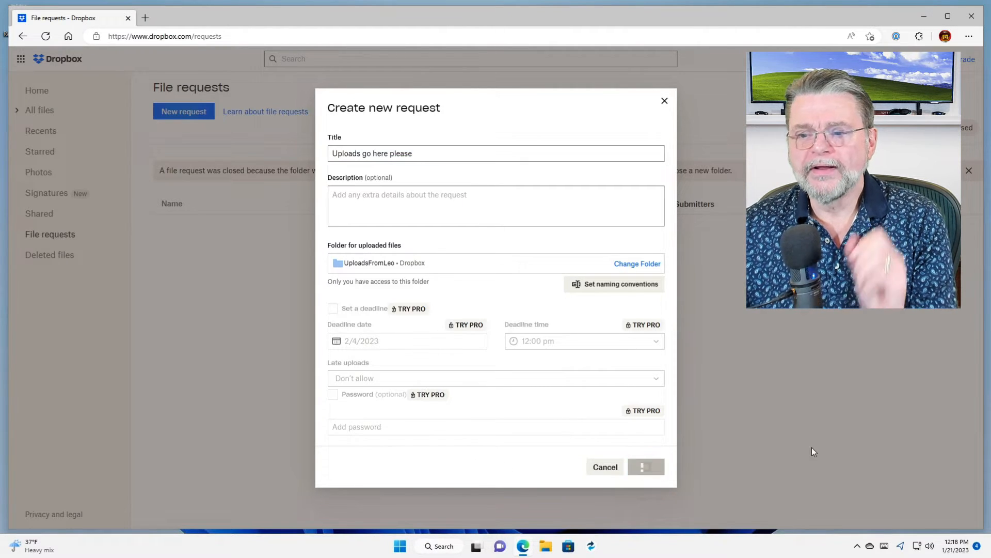
Copy the share link of the 'Uploads go here please' file request
left_click(645, 467)
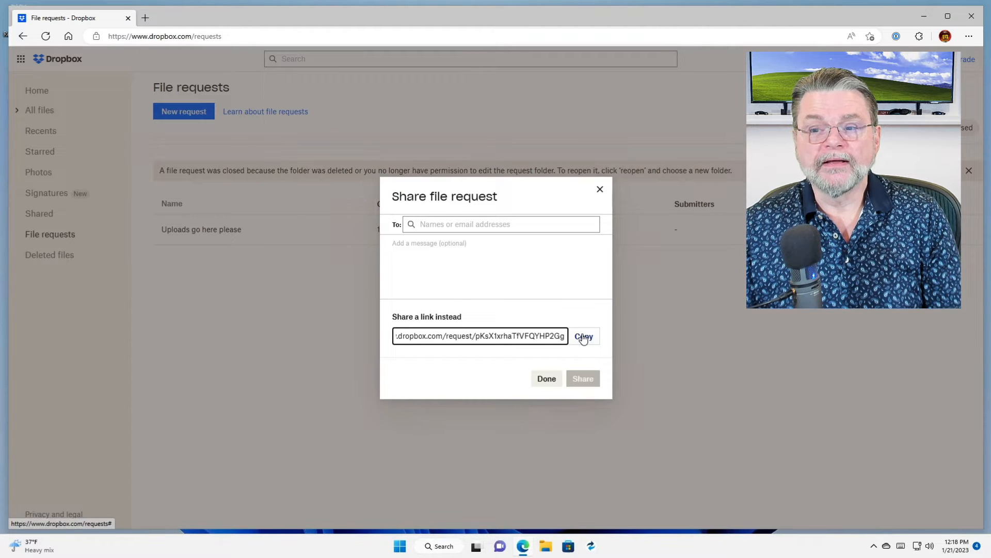
left_click(582, 336)
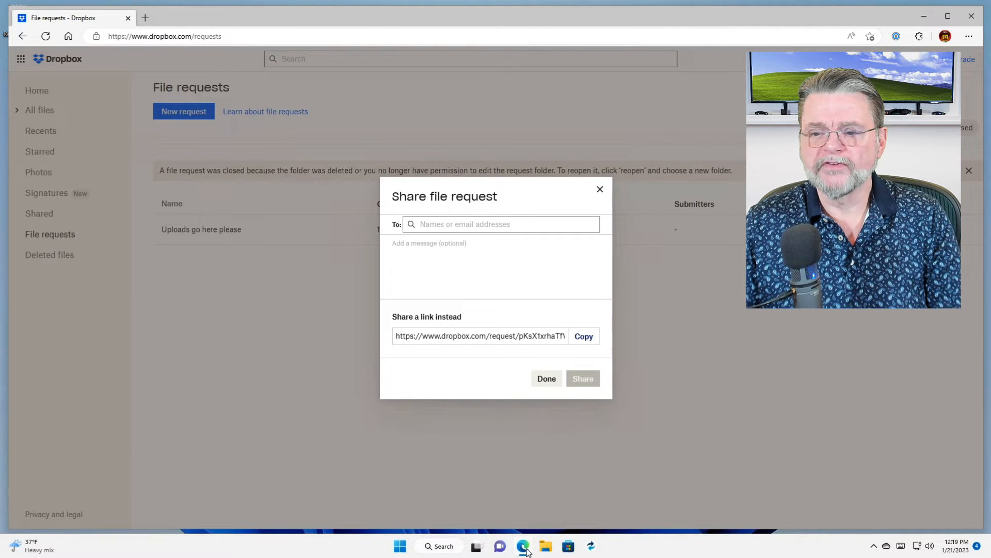
Visit the file request link in a new InPrivate window to reach its Submit Files page
right_click(522, 545)
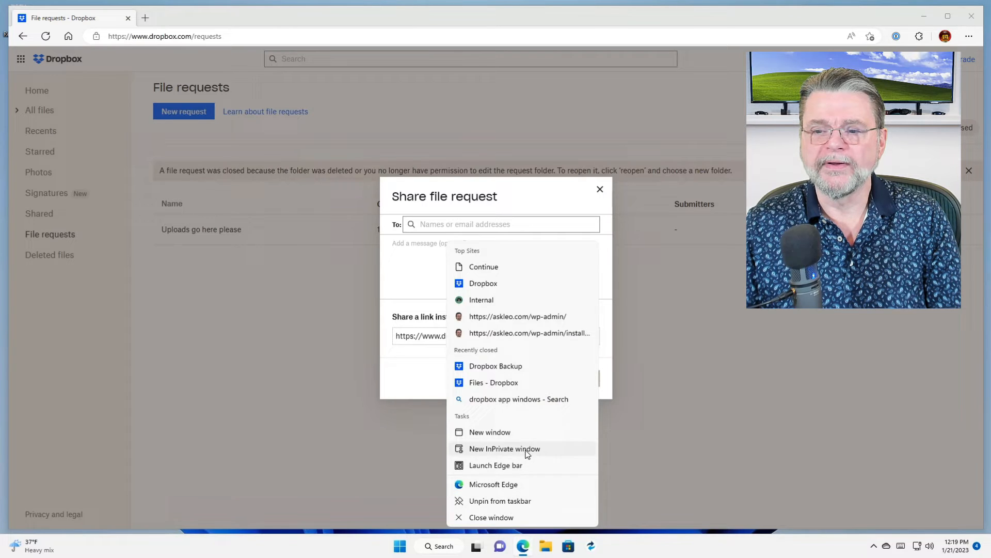
left_click(504, 449)
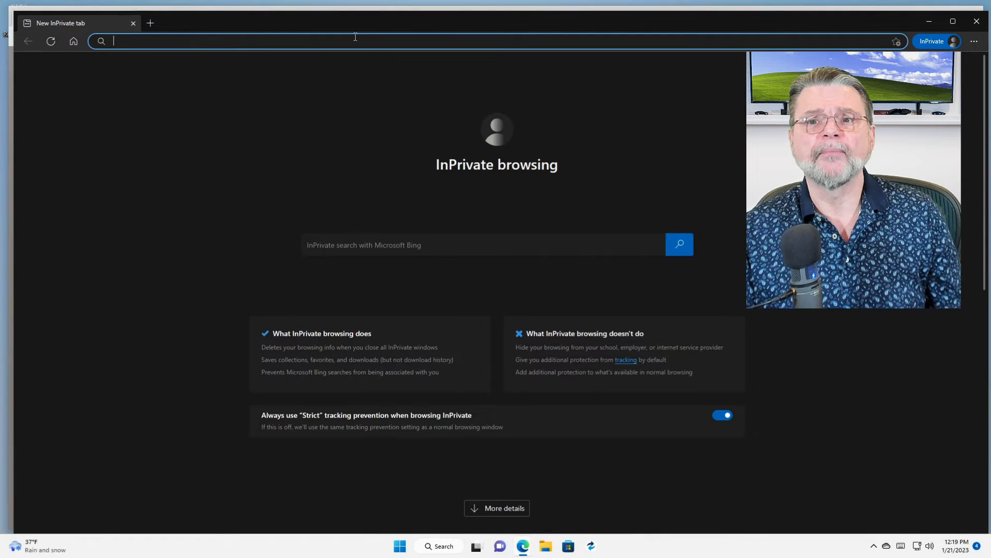
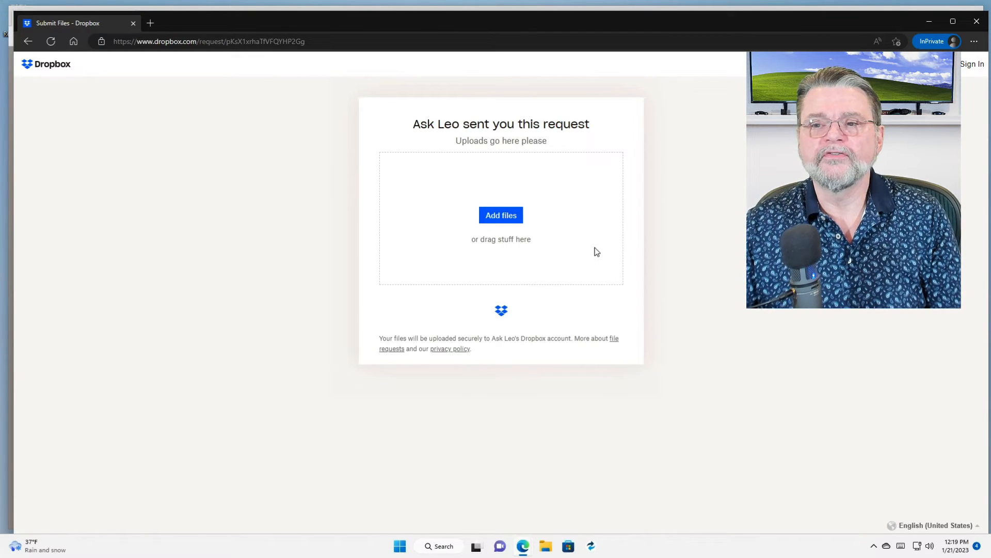
Attach 1920x1080-NOTENVMWIN10HOME.png from OneDrive\Art\Desktop via Add files > Files from computer
left_click(500, 215)
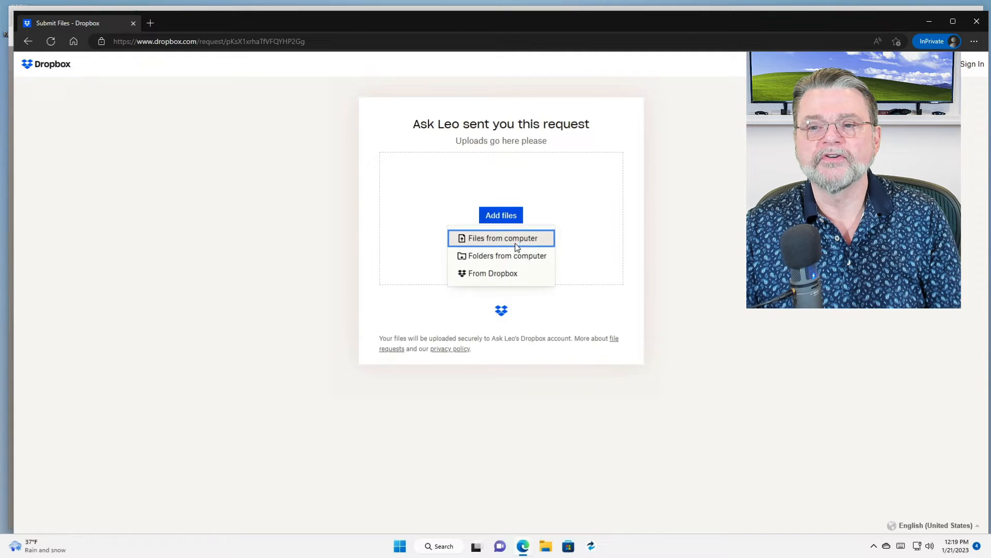
left_click(499, 238)
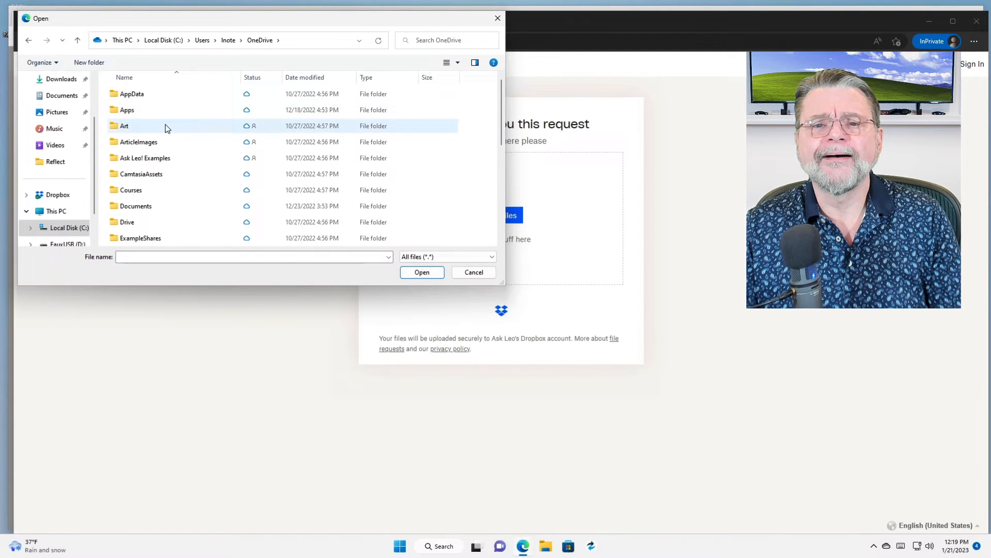
double_click(125, 125)
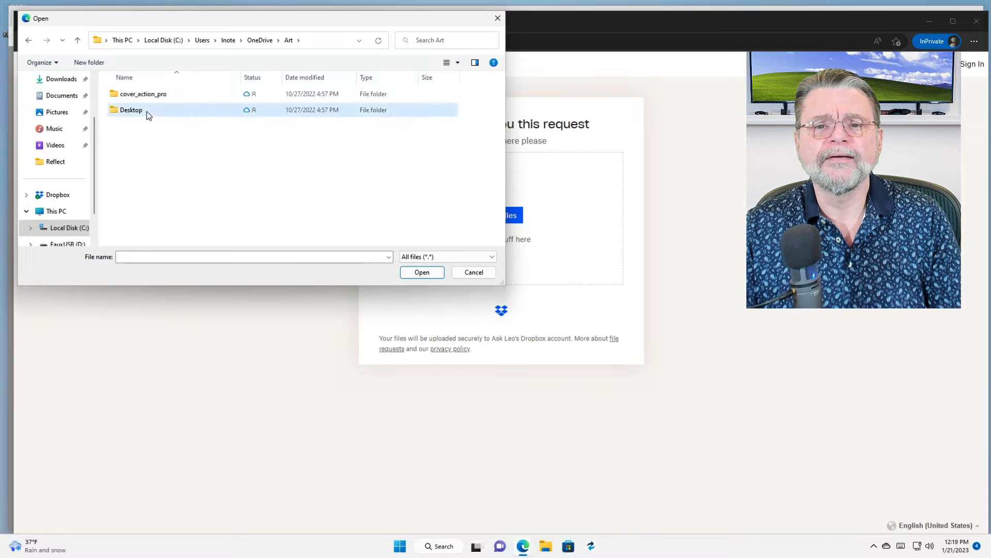
double_click(131, 110)
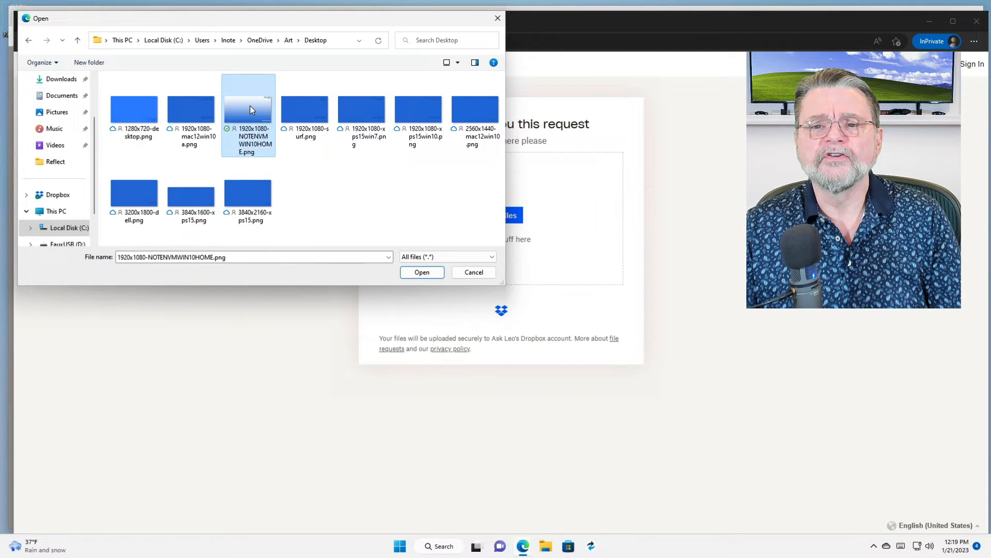
left_click(422, 272)
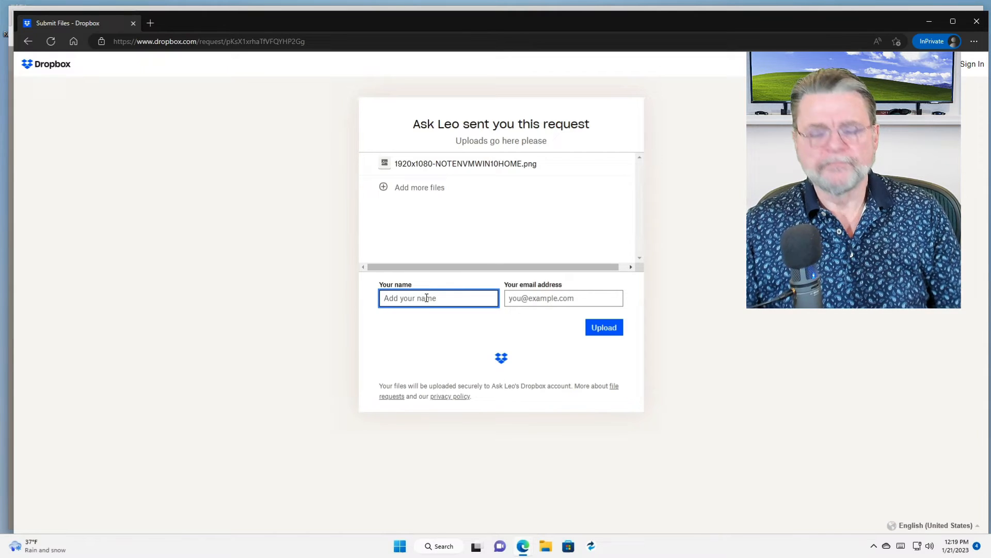
type("Leo")
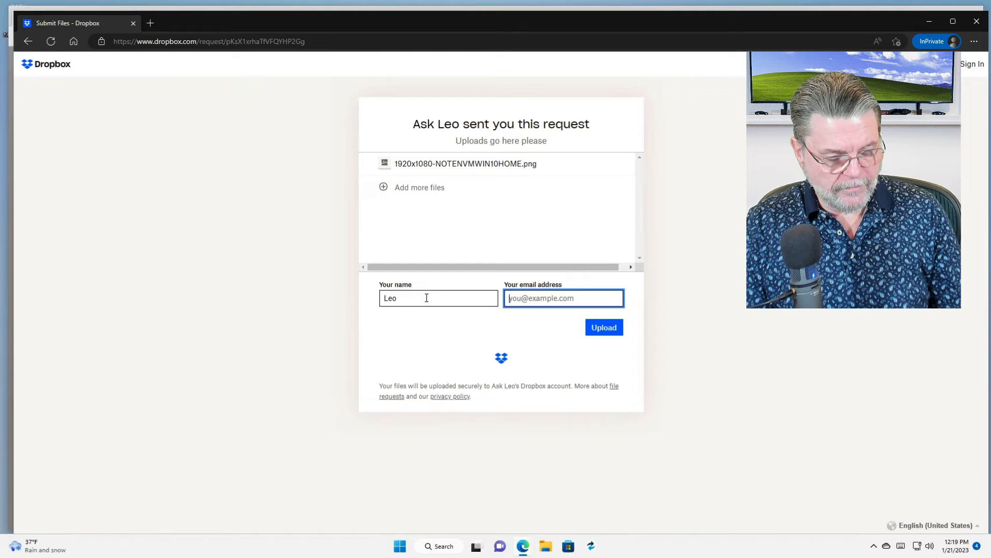
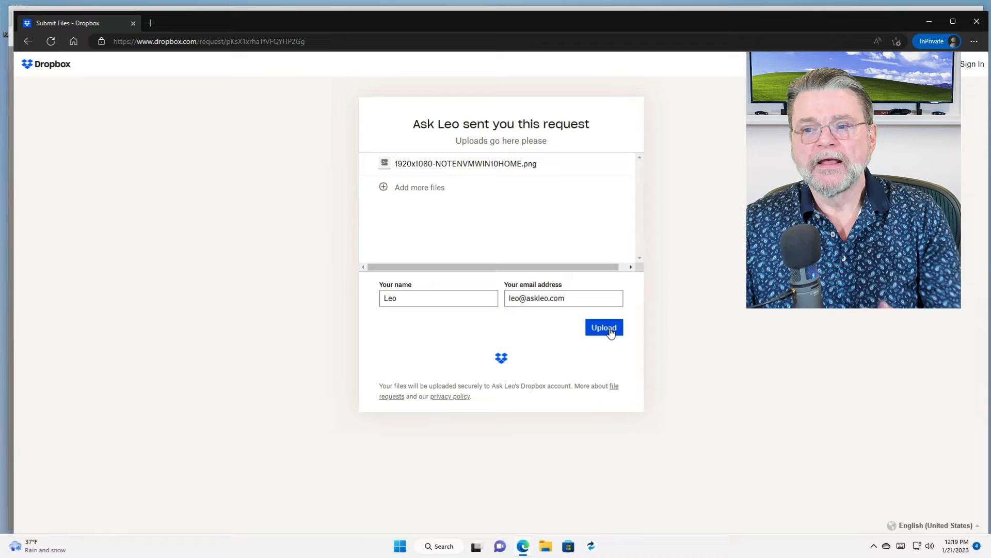
left_click(603, 328)
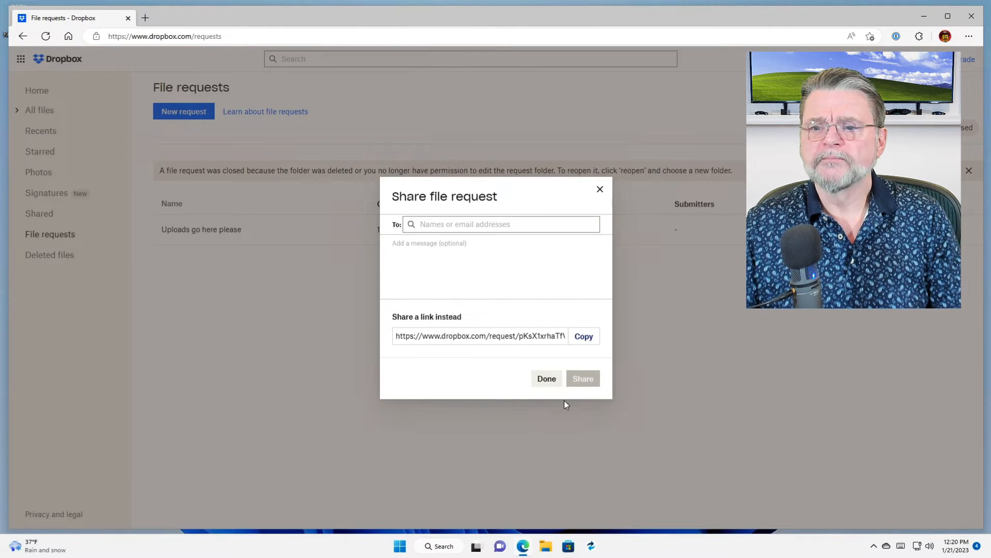
Dismiss the Share file request dialog with Done
left_click(545, 378)
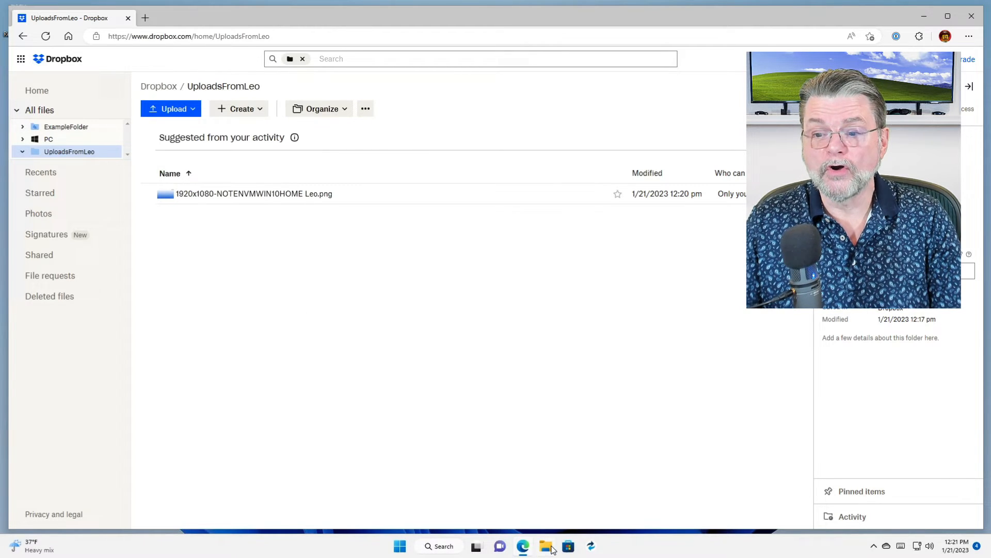
Browse File Explorer to the local Dropbox folder and into UploadsFromLeo
left_click(545, 545)
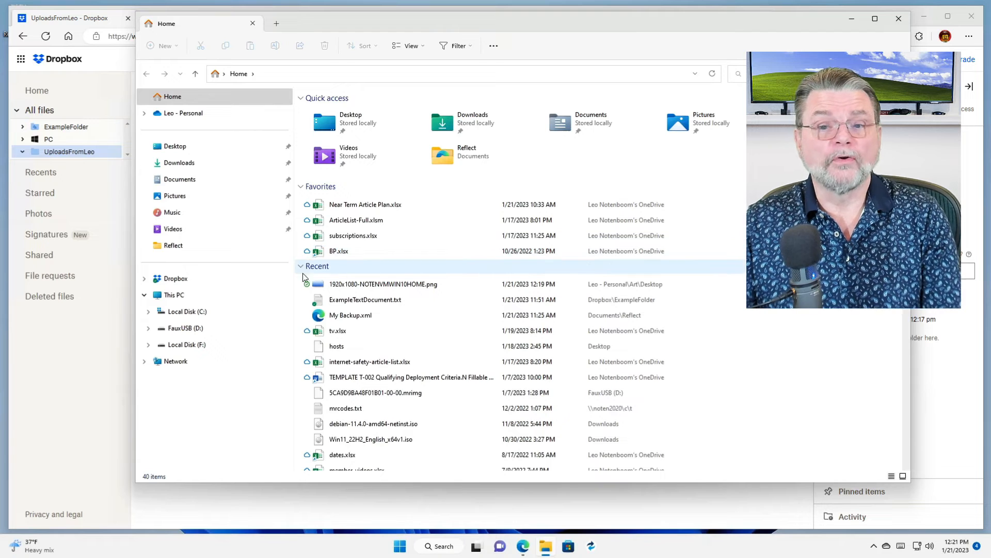
left_click(176, 278)
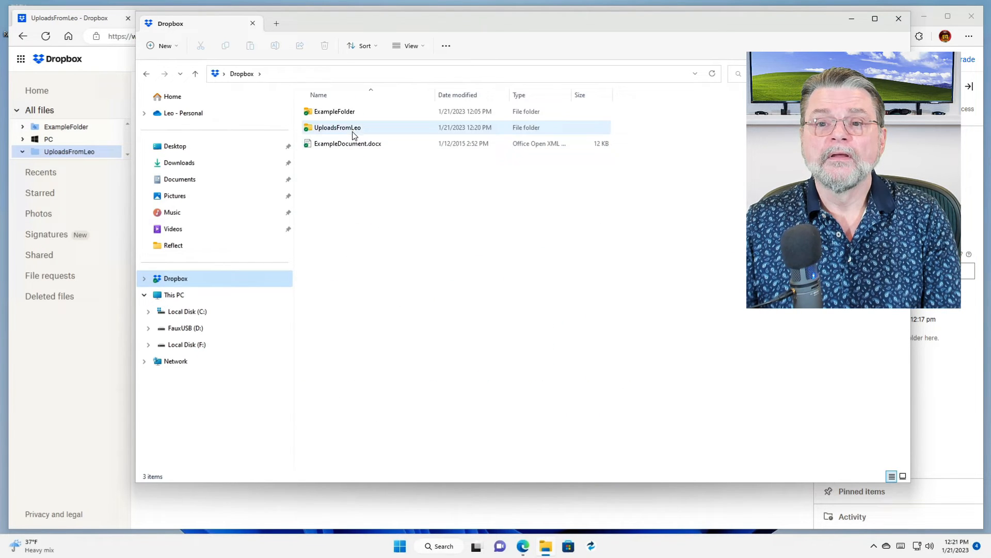
double_click(337, 127)
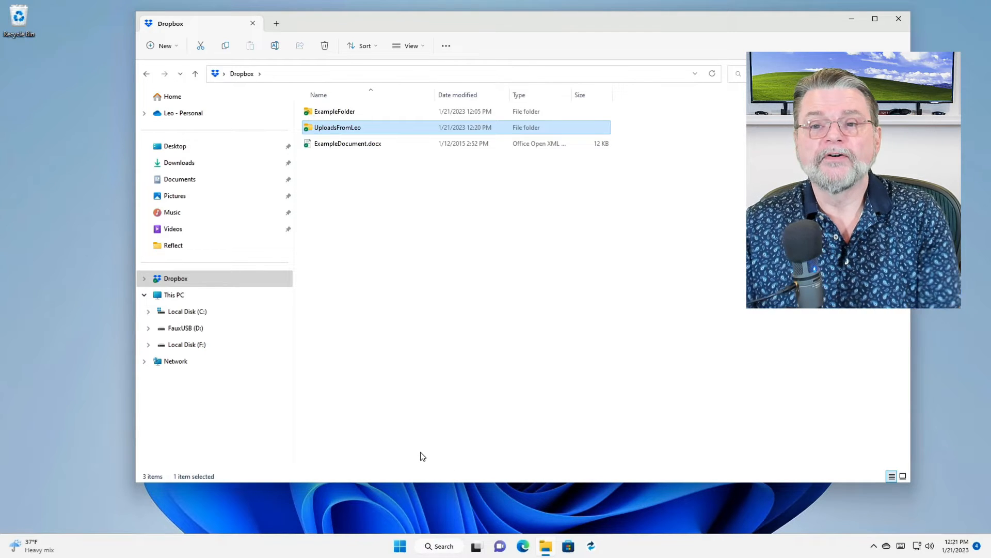
left_click(444, 319)
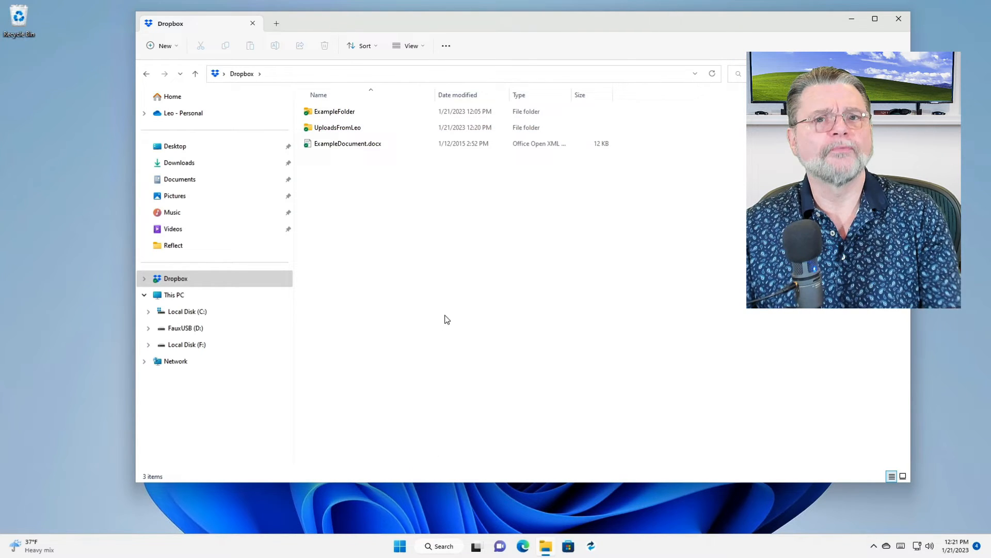
left_click(348, 143)
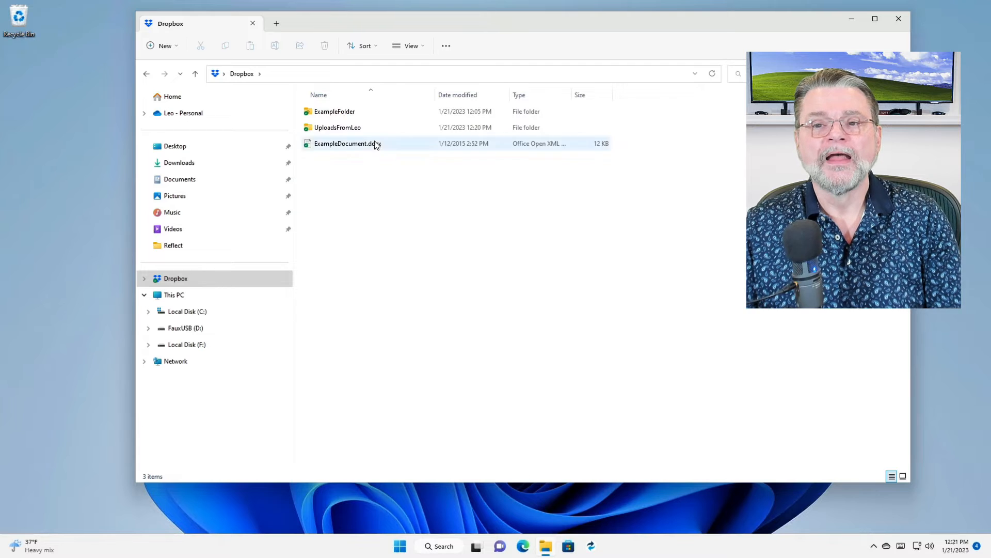
mouse_move(334, 112)
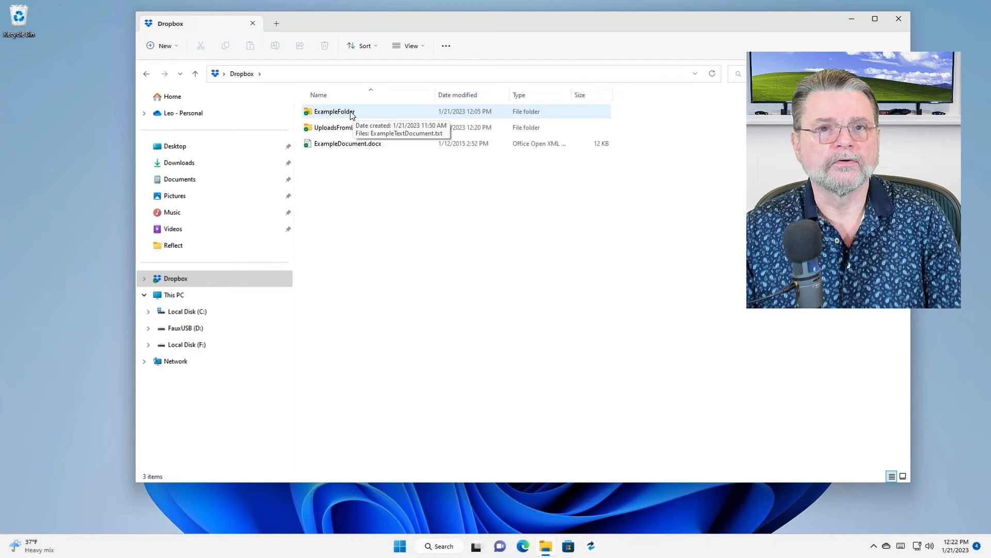
left_click(334, 112)
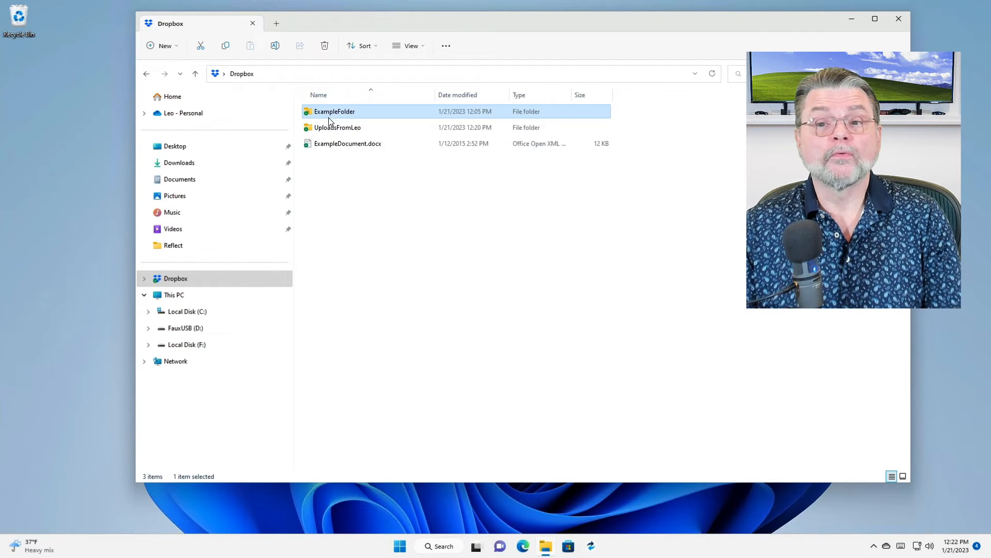
right_click(333, 112)
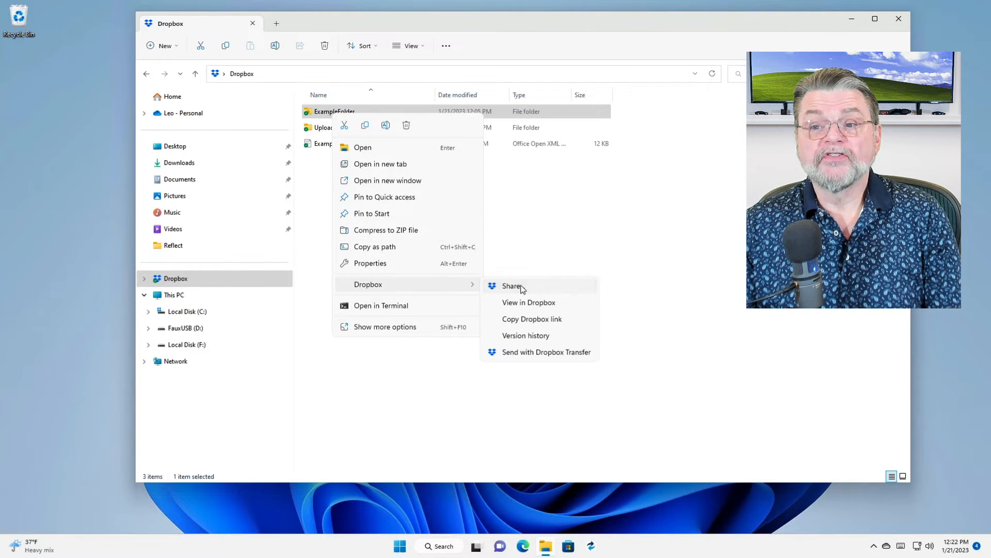
Start a Dropbox share of ExampleFolder and begin entering the recipient 'leo@'
left_click(512, 286)
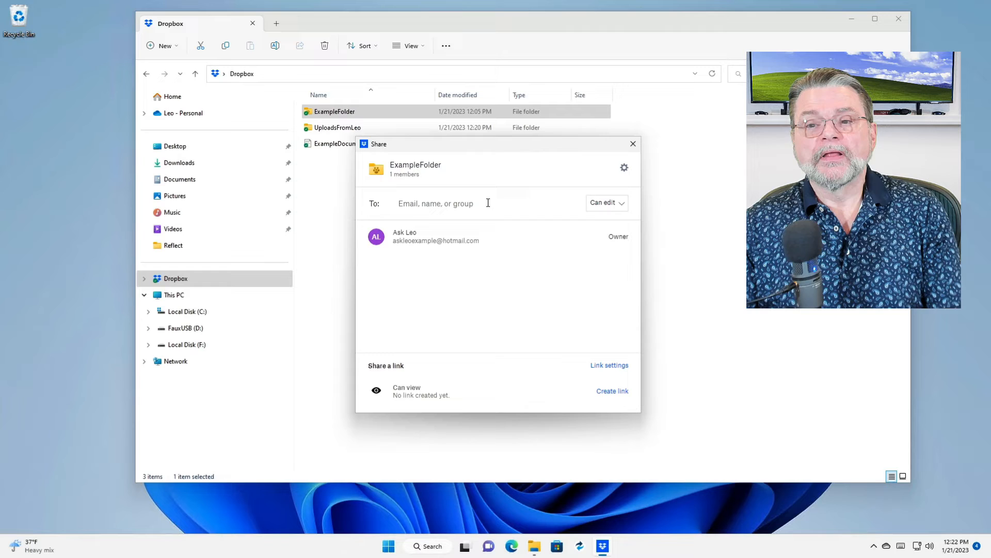
left_click(488, 203)
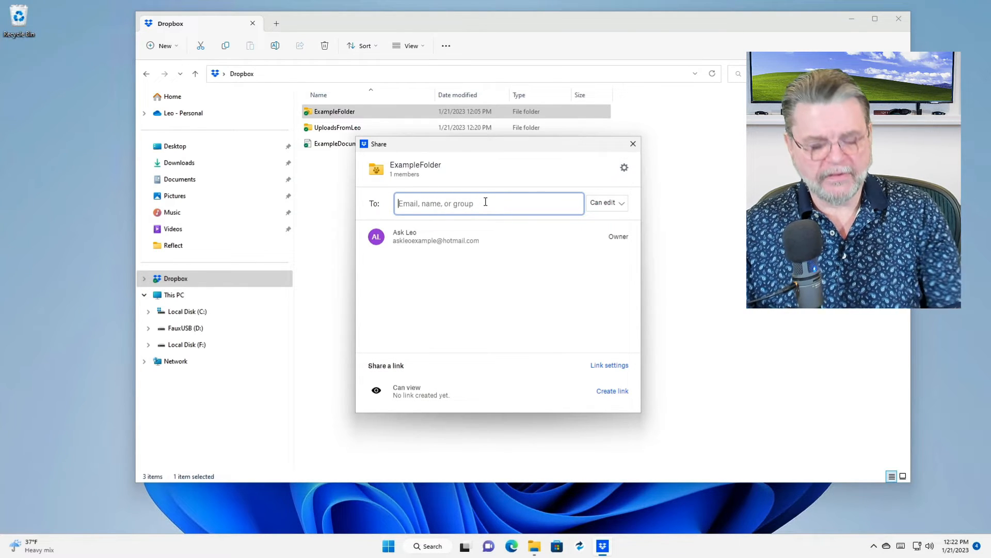
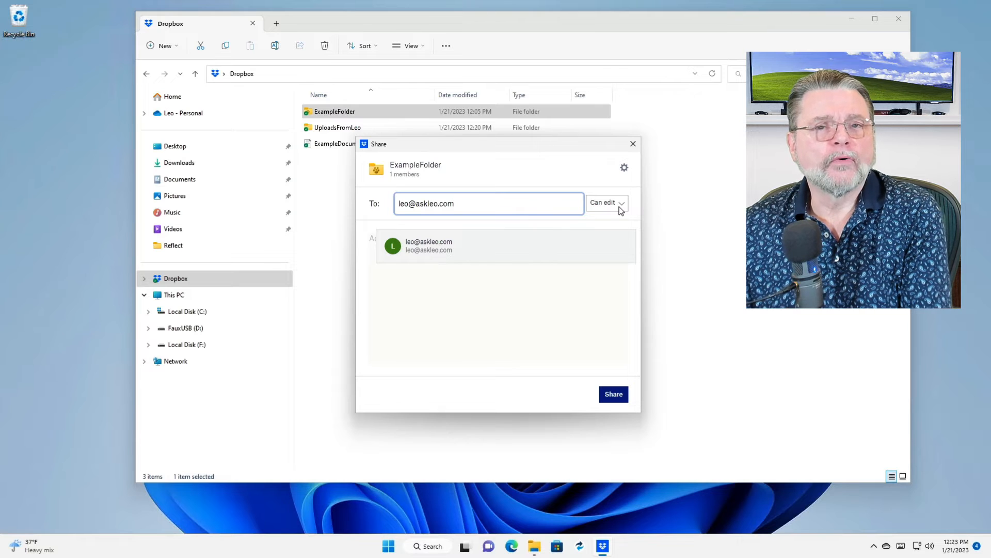
left_click(606, 202)
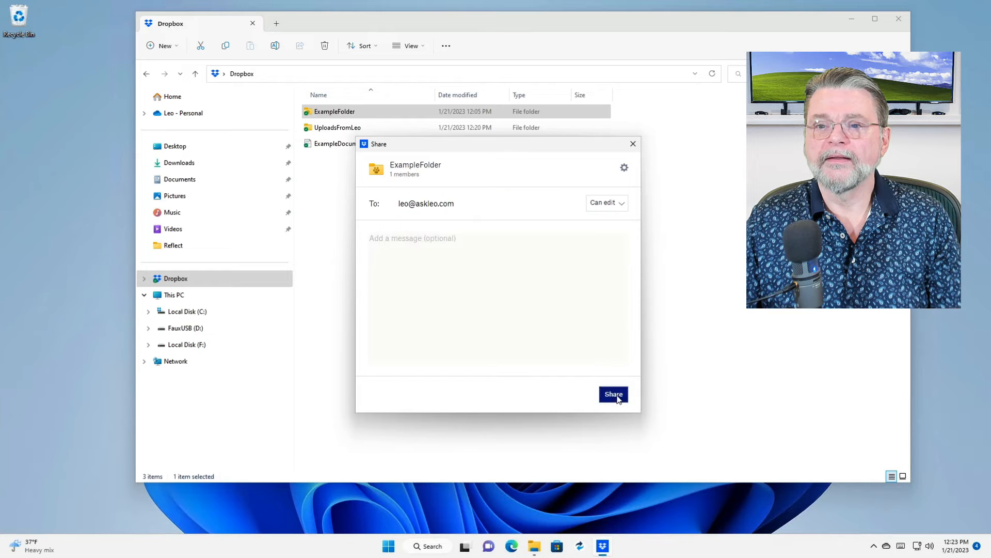
left_click(613, 394)
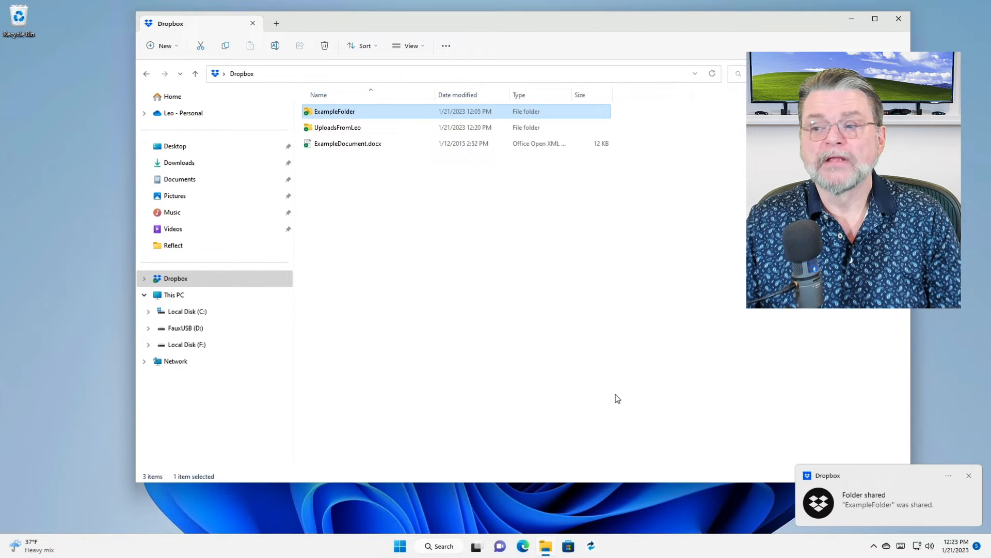